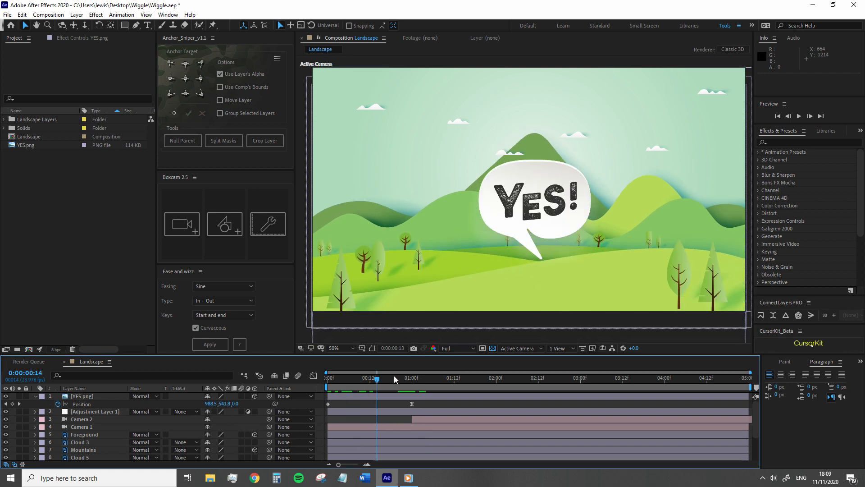
# - Move the current-time indicator to 0:00:01:00 where the YES bubble sits in place
pyautogui.click(412, 377)
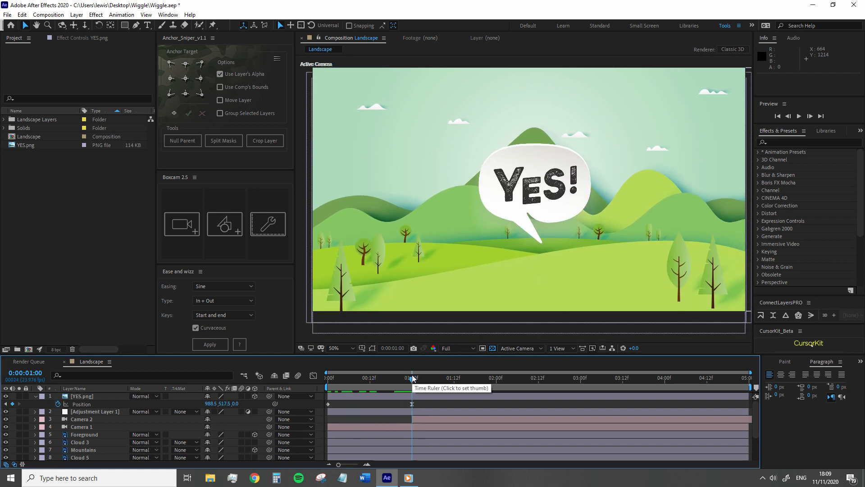
pyautogui.moveTo(171, 430)
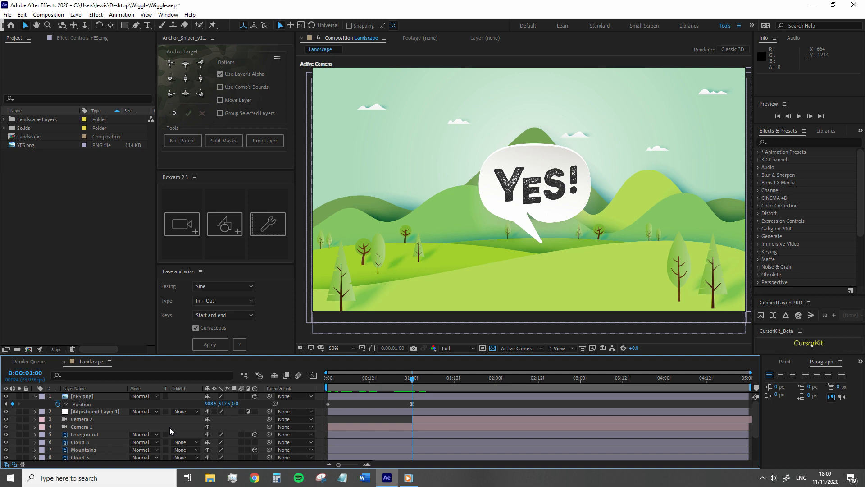
pyautogui.click(224, 224)
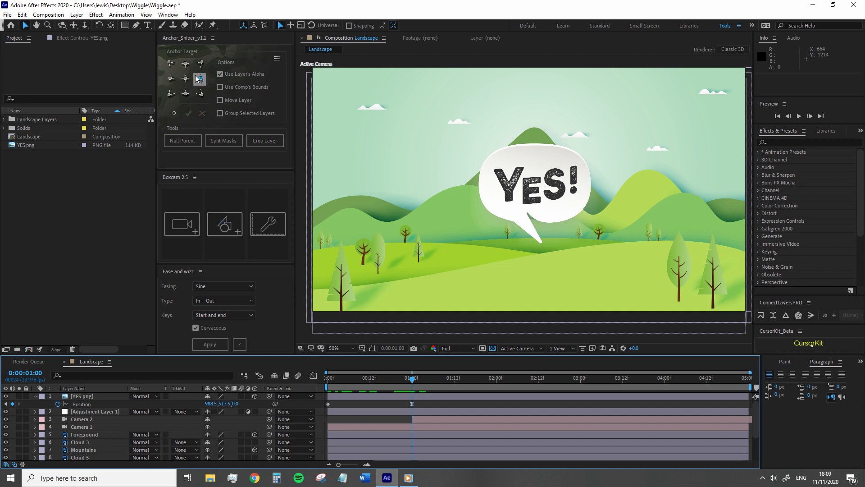
pyautogui.moveTo(199, 78)
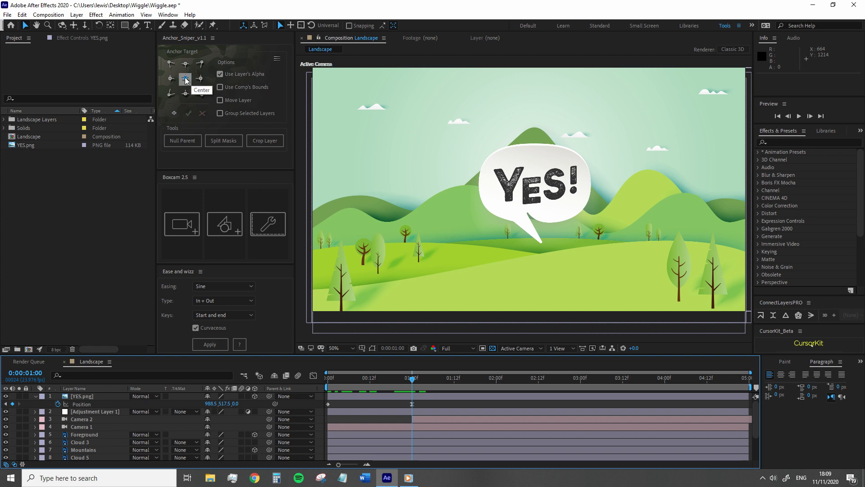
pyautogui.moveTo(198, 77)
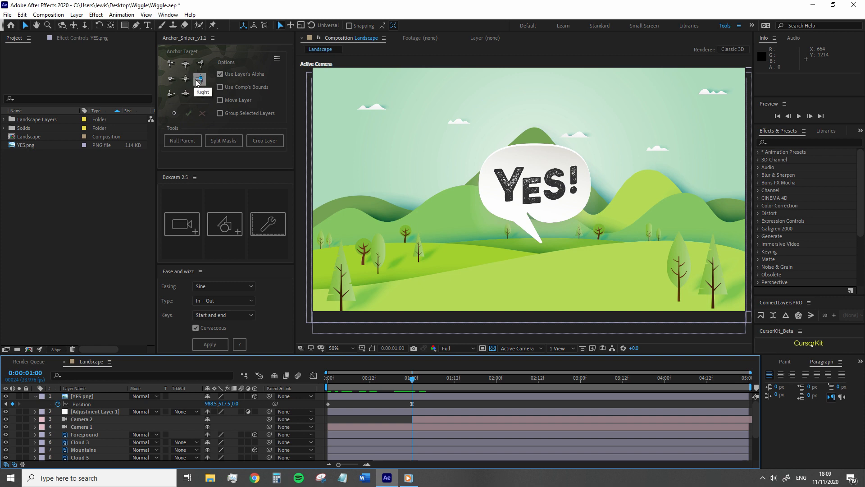
# - Set the YES.png anchor point to the bubble's centre with Anchor Sniper's grid
pyautogui.click(199, 77)
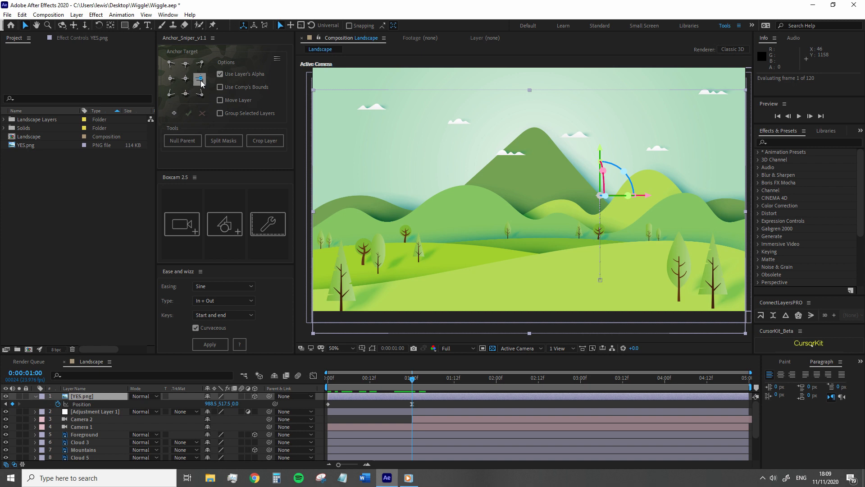
pyautogui.click(186, 78)
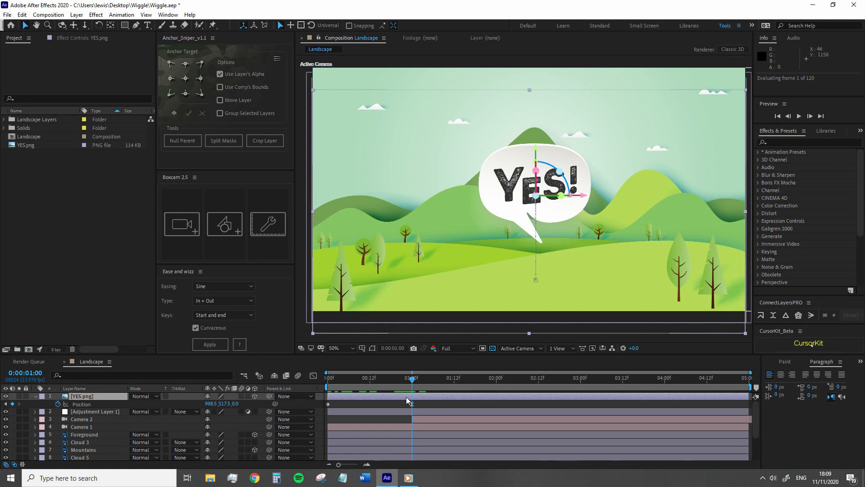
pyautogui.moveTo(437, 384)
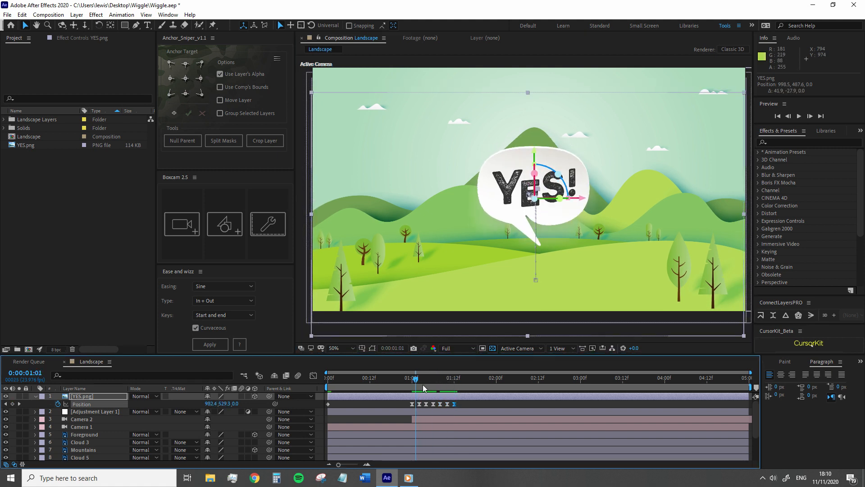
# - Scrub the timeline from start to end to review the bubble's two-keyframe rise
pyautogui.click(425, 377)
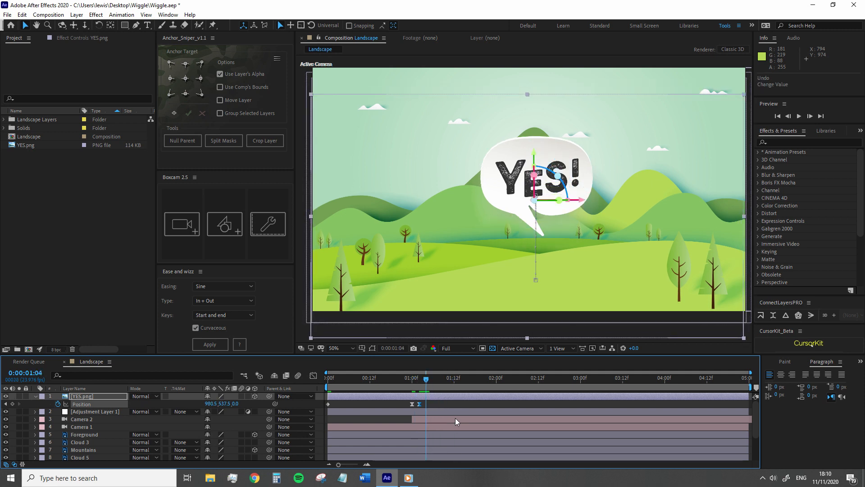
pyautogui.click(387, 377)
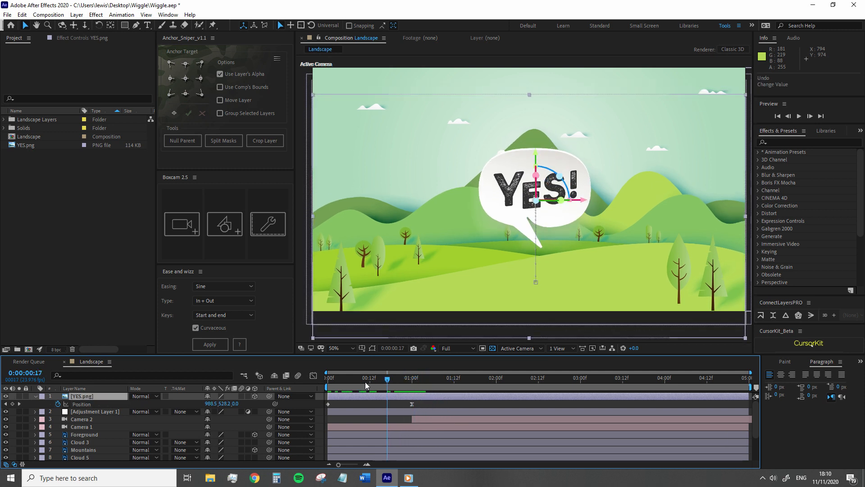
pyautogui.click(327, 377)
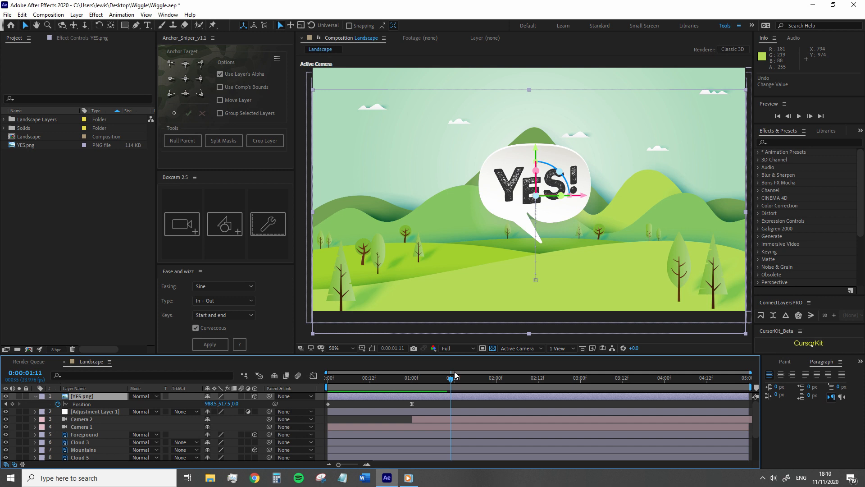
pyautogui.click(531, 378)
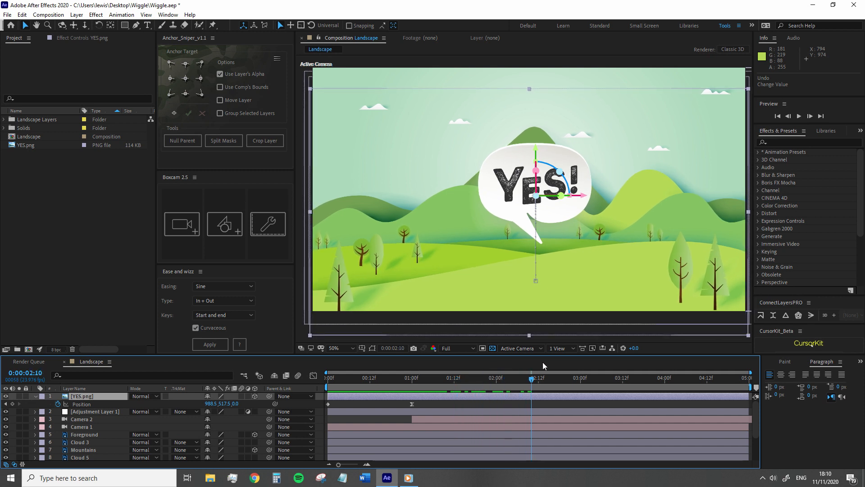
pyautogui.click(629, 378)
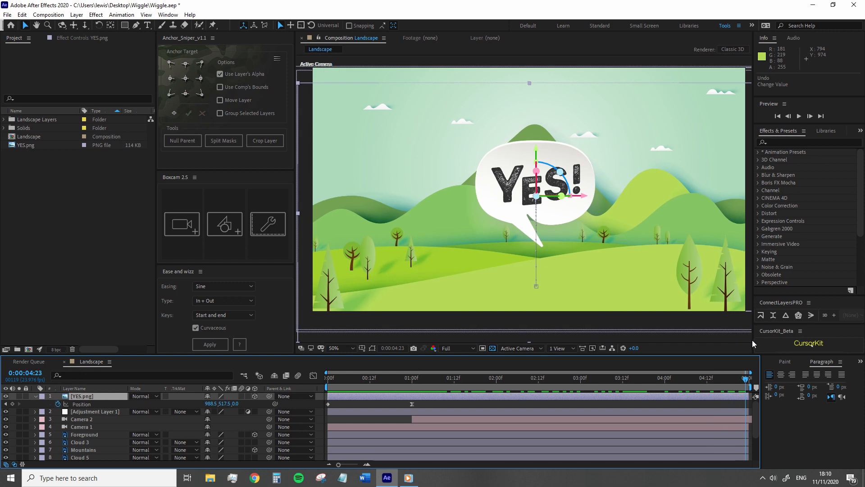
pyautogui.click(412, 378)
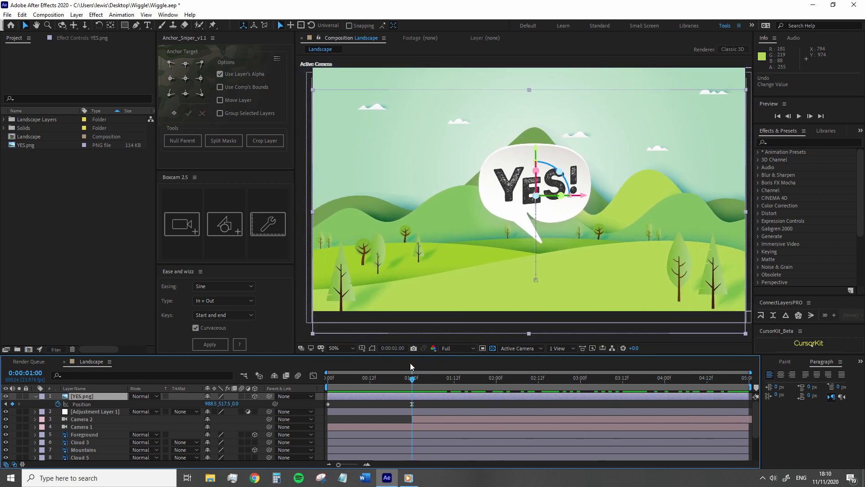
pyautogui.click(356, 378)
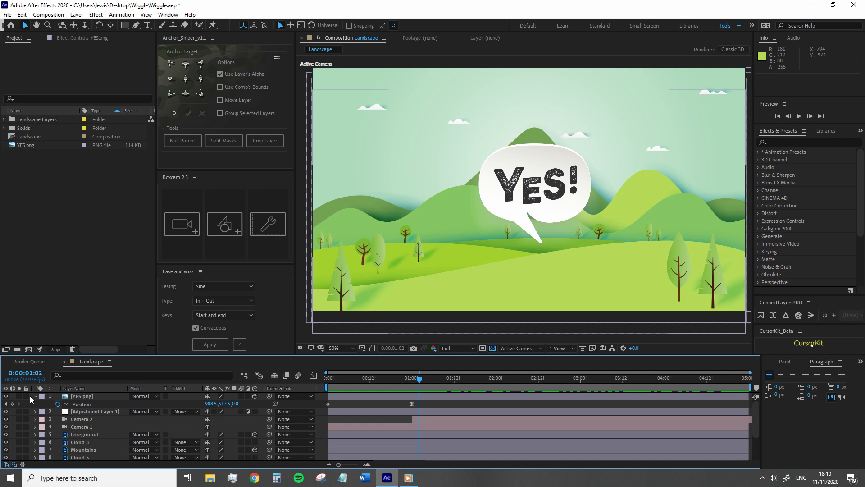
# - Select YES.png and enable an expression on its Position property
pyautogui.click(33, 400)
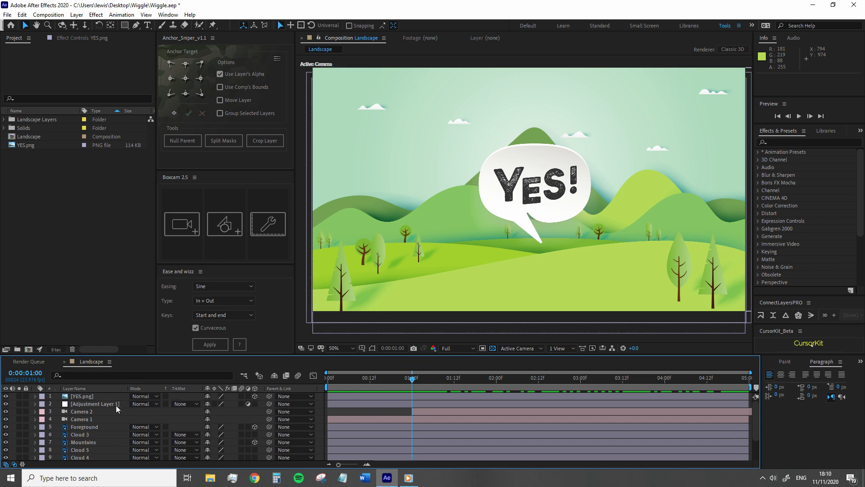
pyautogui.click(81, 397)
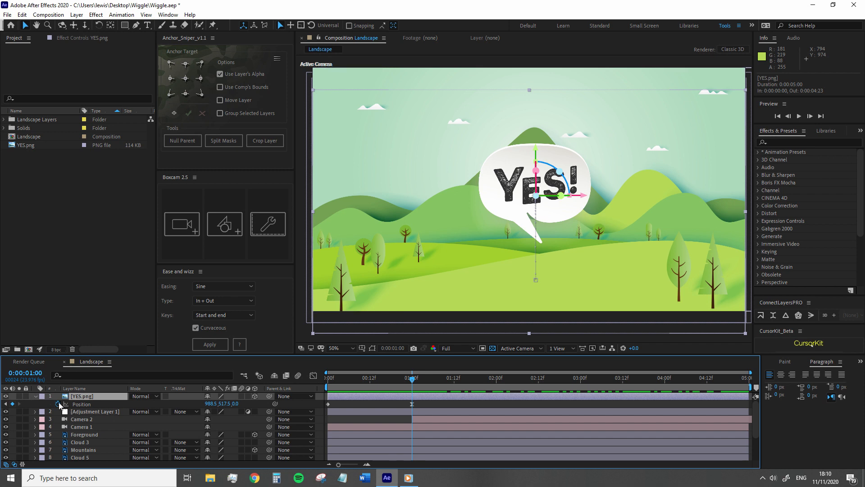
pyautogui.moveTo(60, 403)
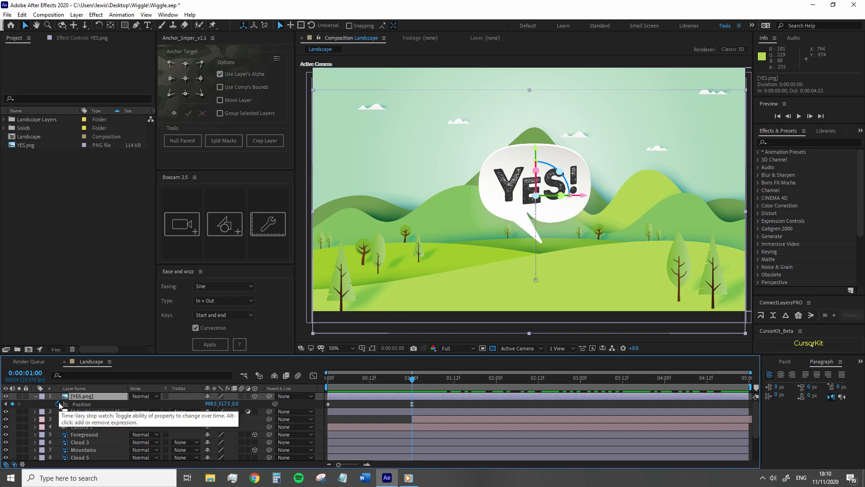
pyautogui.click(59, 405)
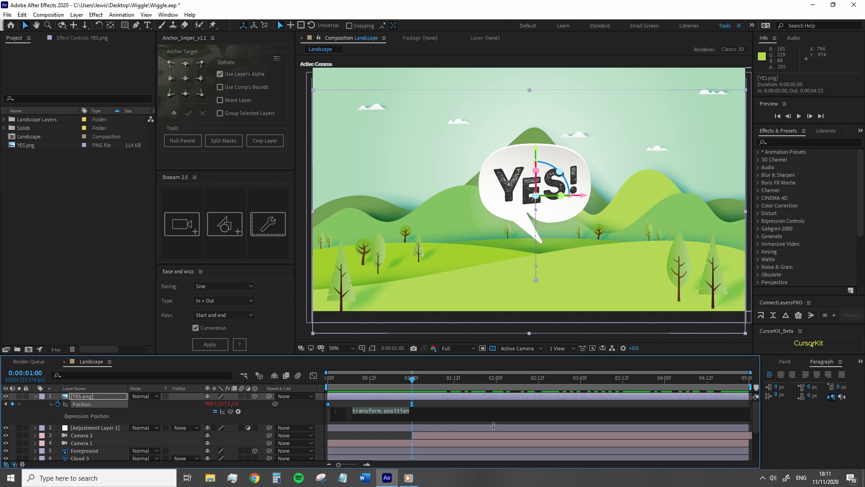
# - Write the Position expression as wiggle(2,50) so the bubble shakes strongly
pyautogui.write('wiggle')
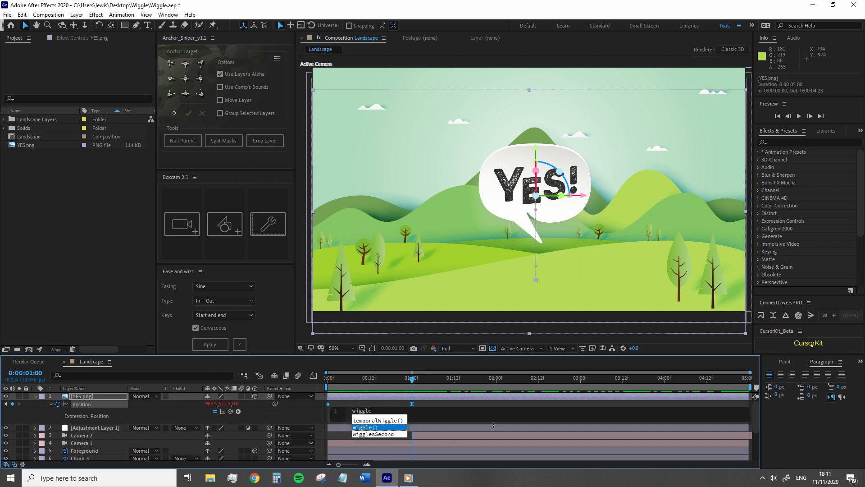
pyautogui.click(365, 428)
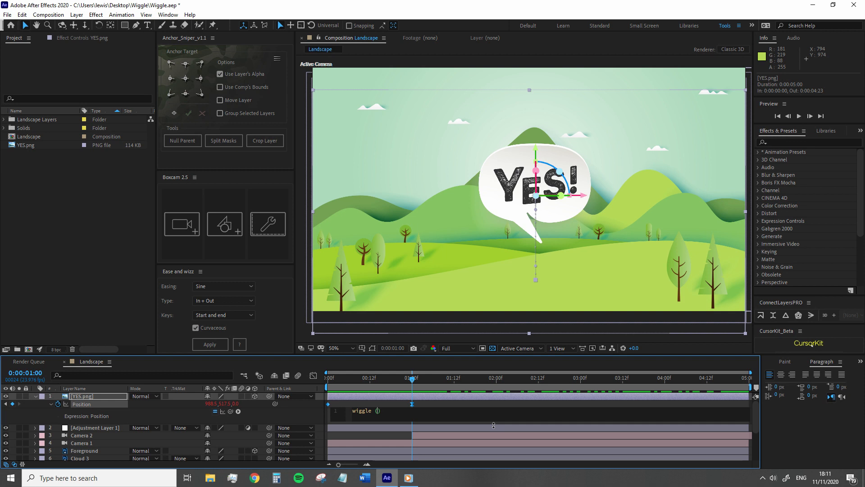
pyautogui.write('2')
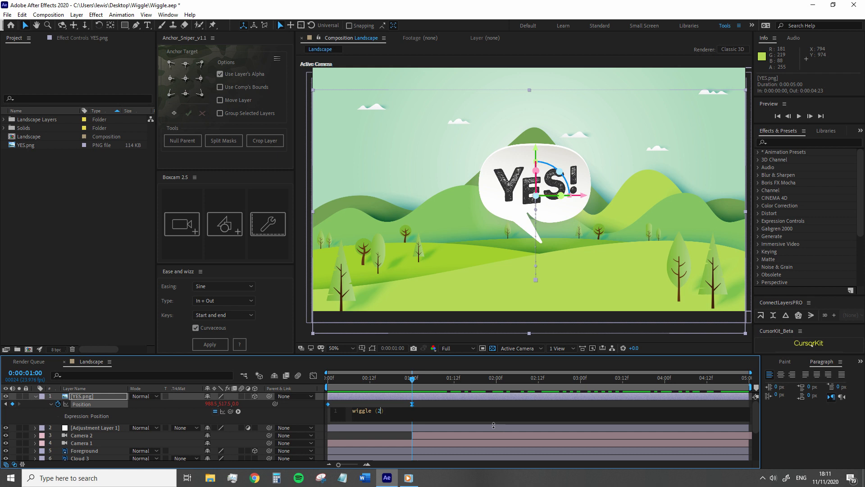
pyautogui.write(',')
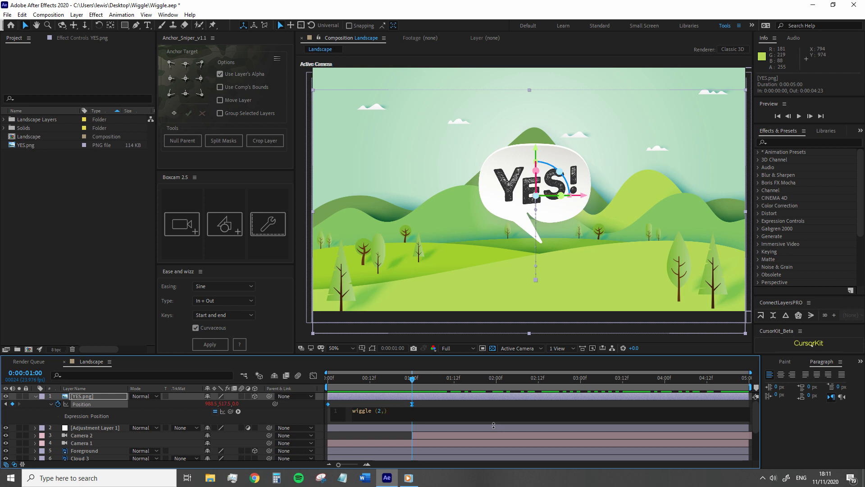
pyautogui.write('50')
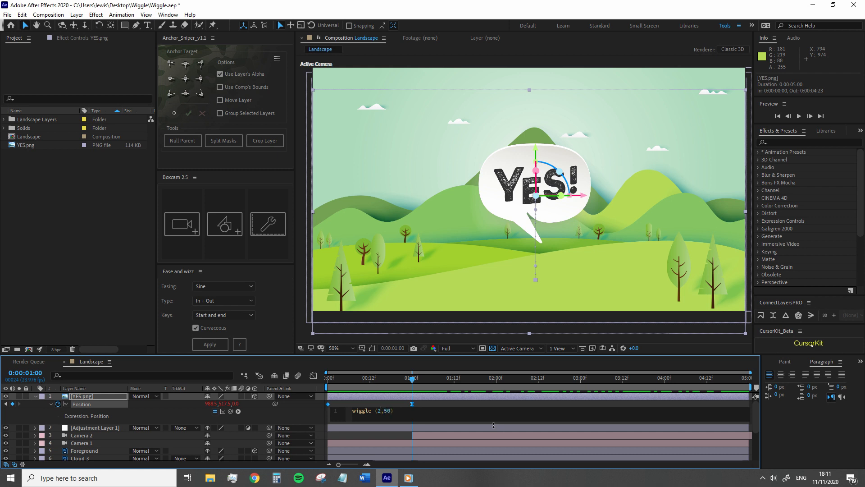
pyautogui.write('0')
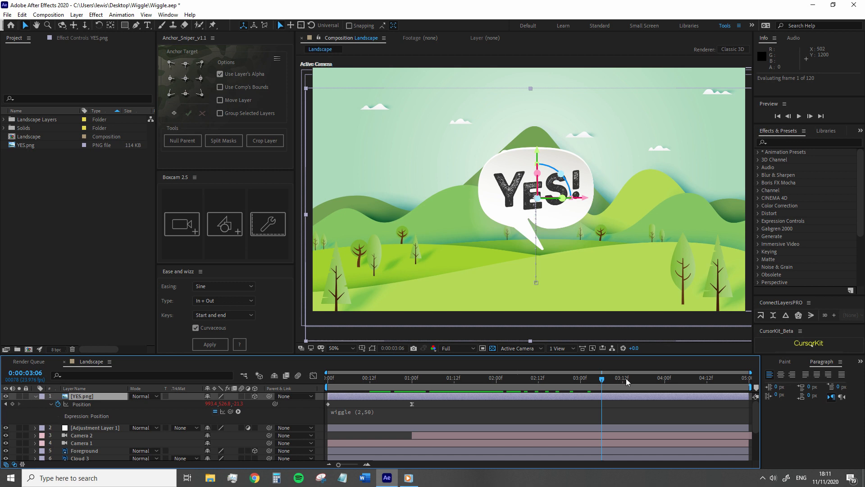
# - Preview the gentler wiggle(2,5) shake at several frames around the one-second mark
pyautogui.click(447, 377)
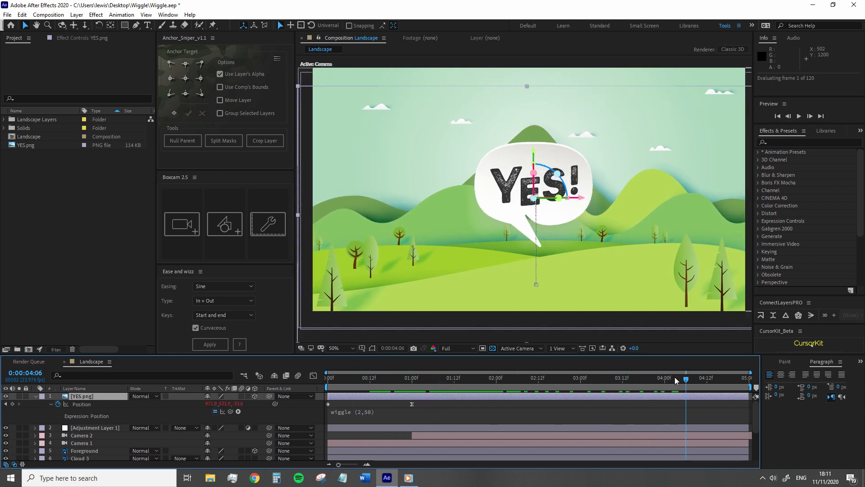
pyautogui.click(366, 377)
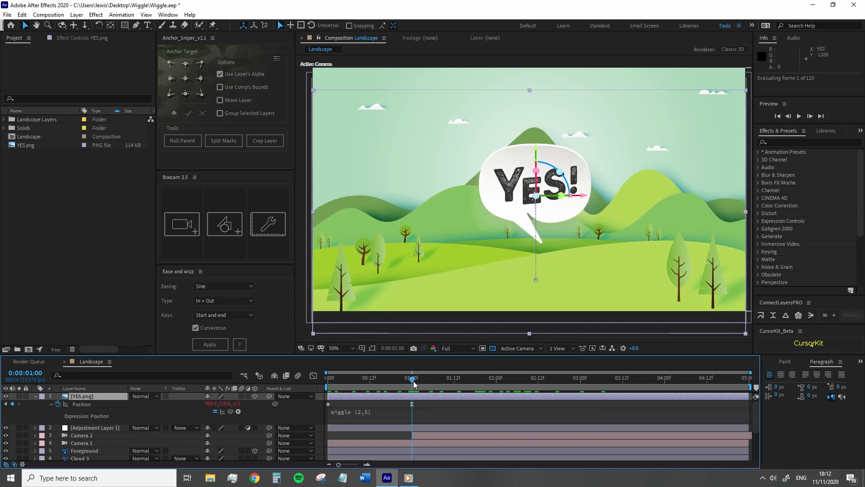
pyautogui.click(529, 378)
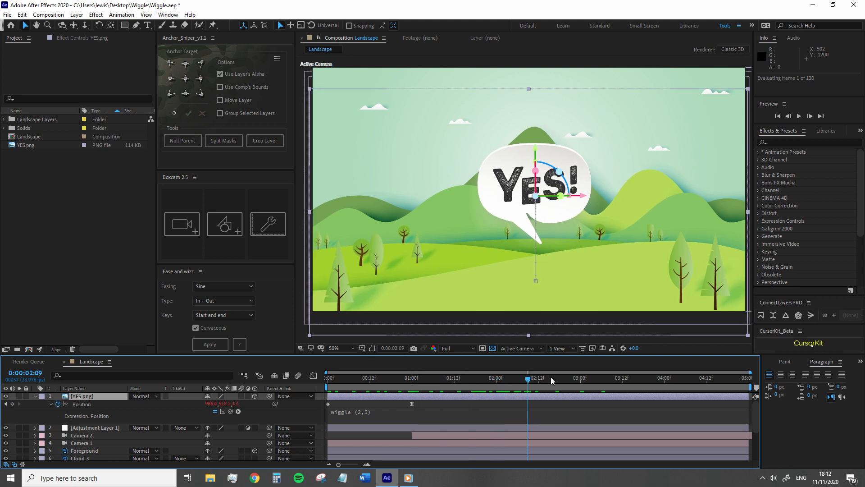
pyautogui.click(446, 377)
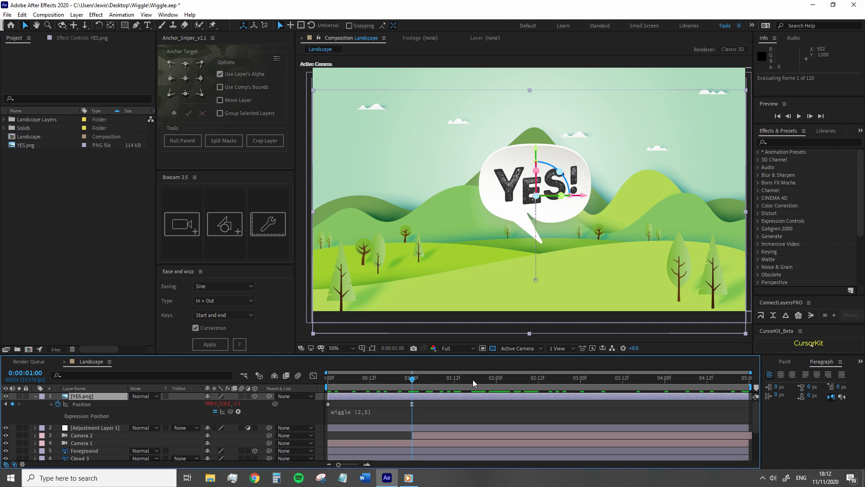
pyautogui.moveTo(475, 382)
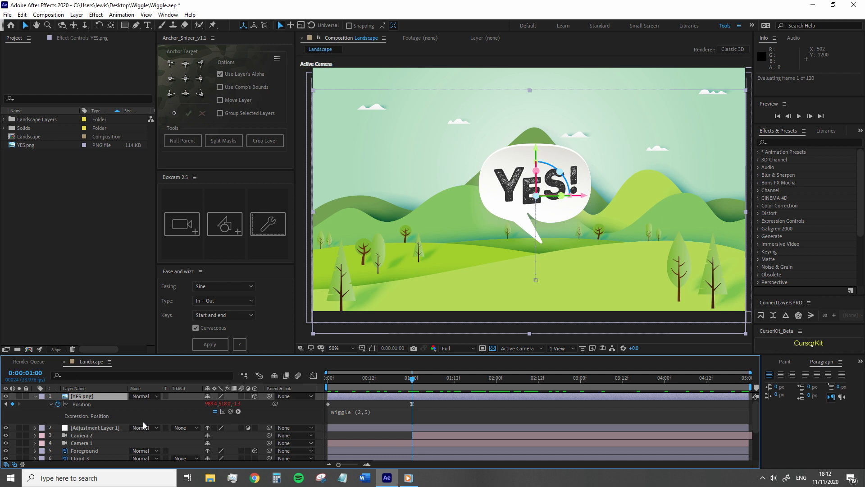
pyautogui.moveTo(130, 423)
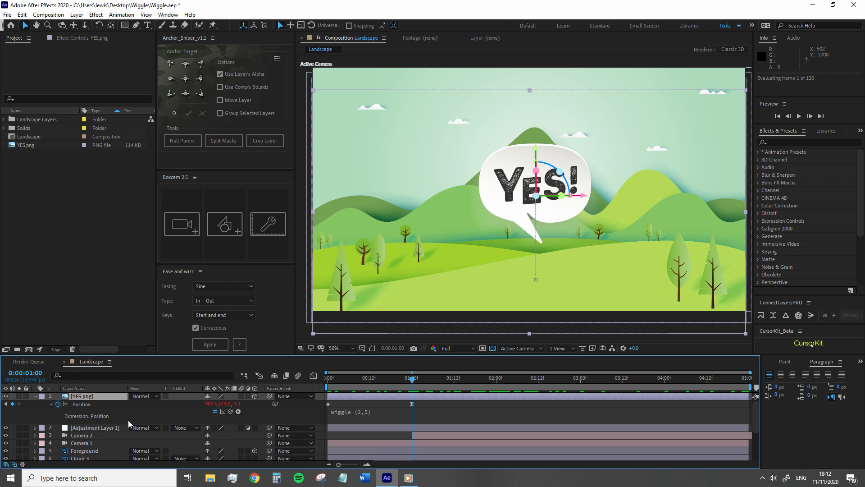
pyautogui.moveTo(70, 406)
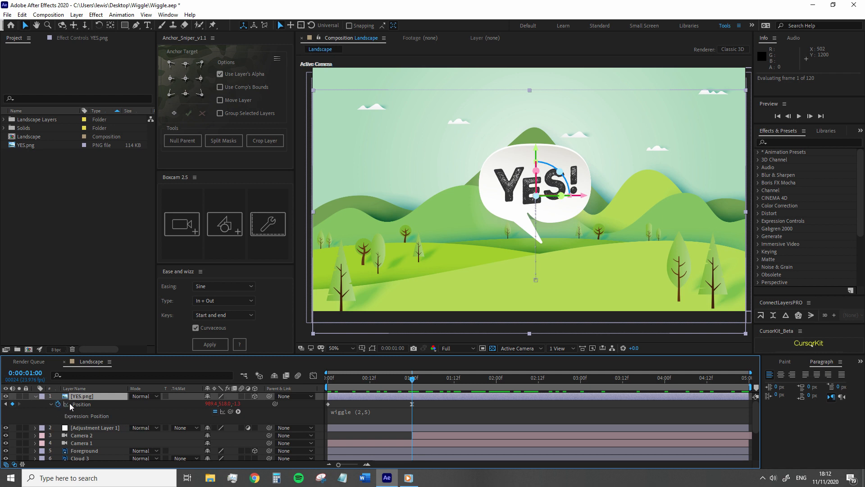
# - Convert the bubble's Position expression to keyframes via Keyframe Assistant
pyautogui.rightClick(81, 404)
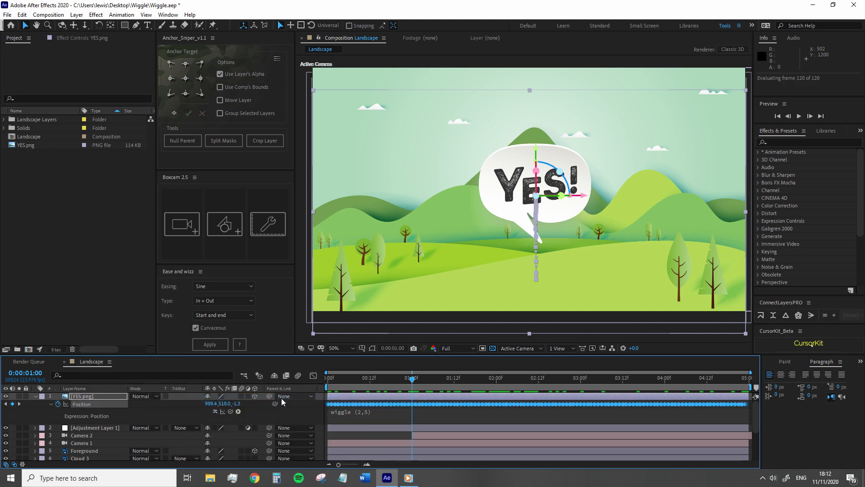
pyautogui.moveTo(564, 222)
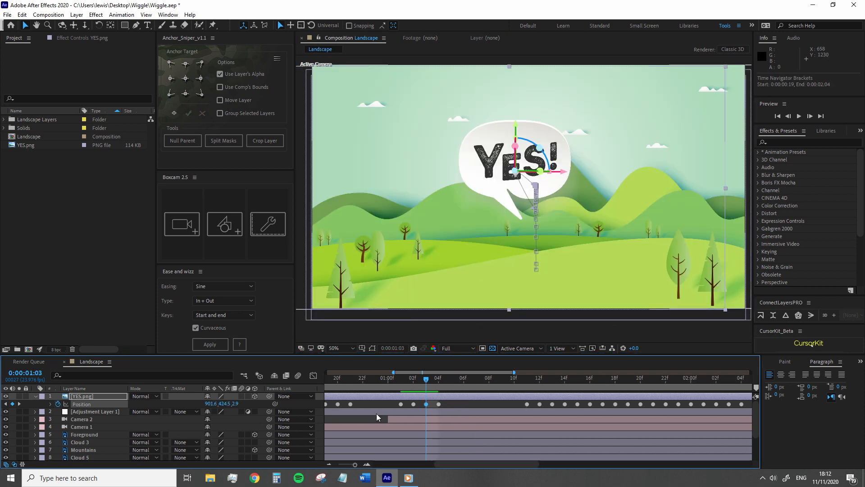
pyautogui.click(373, 378)
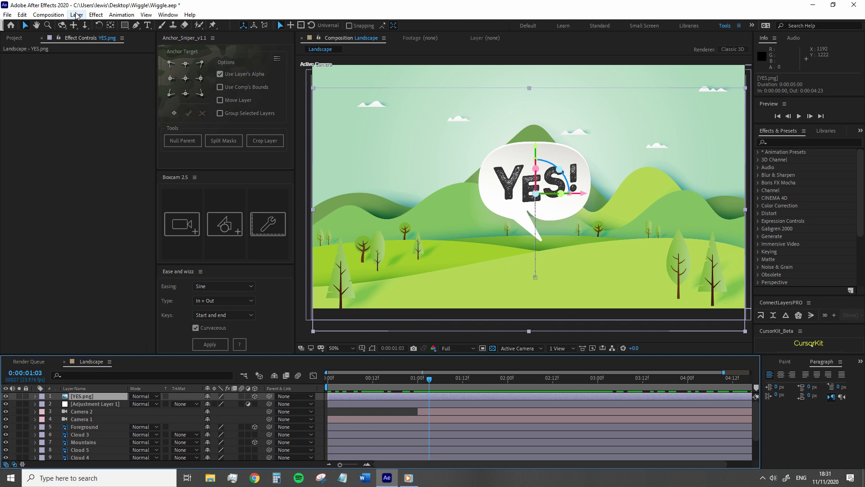
# - Create a Wiggle Controller null with a Slider Control and reveal its properties
pyautogui.click(76, 15)
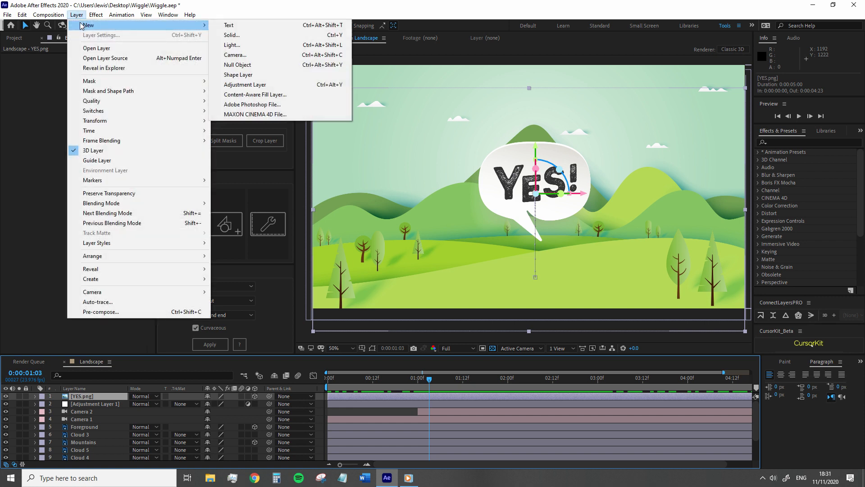
pyautogui.click(237, 65)
pyautogui.write('slider')
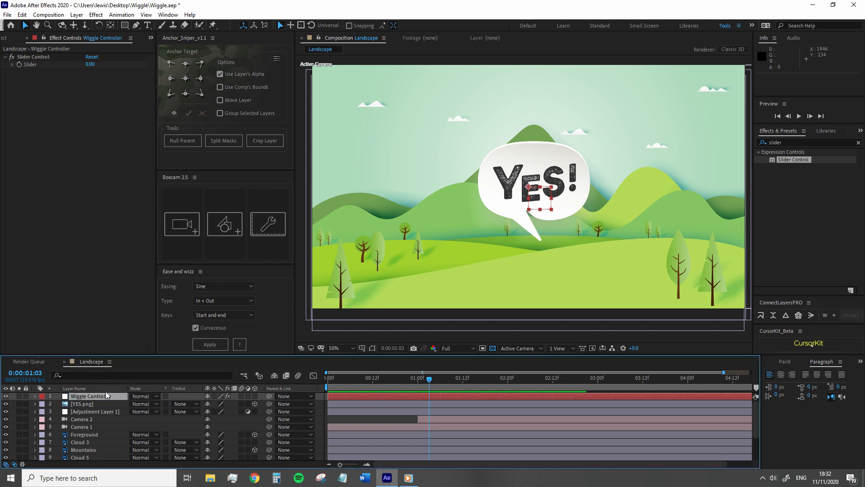
pyautogui.click(82, 404)
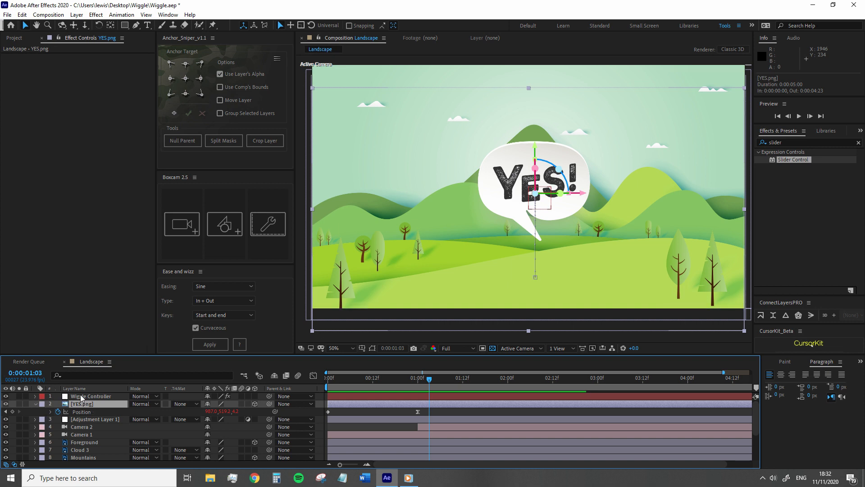
pyautogui.click(93, 395)
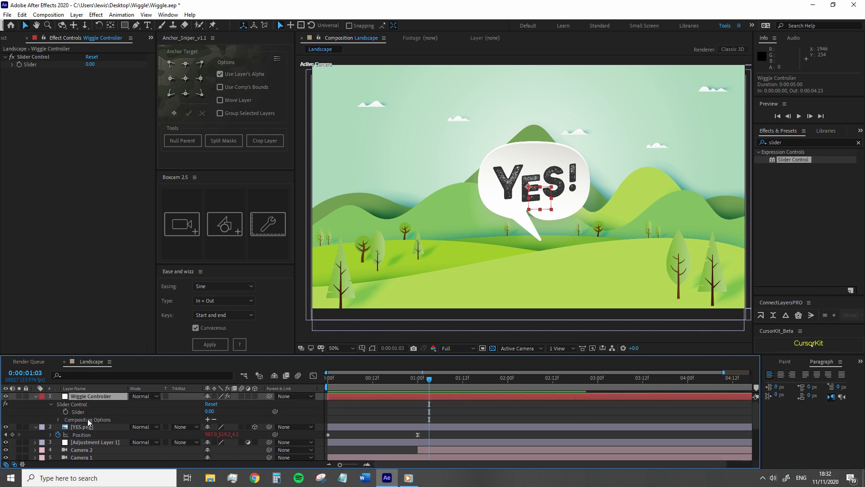
# - Reopen the YES.png Position expression to replace its amplitude with the Slider value
pyautogui.click(81, 426)
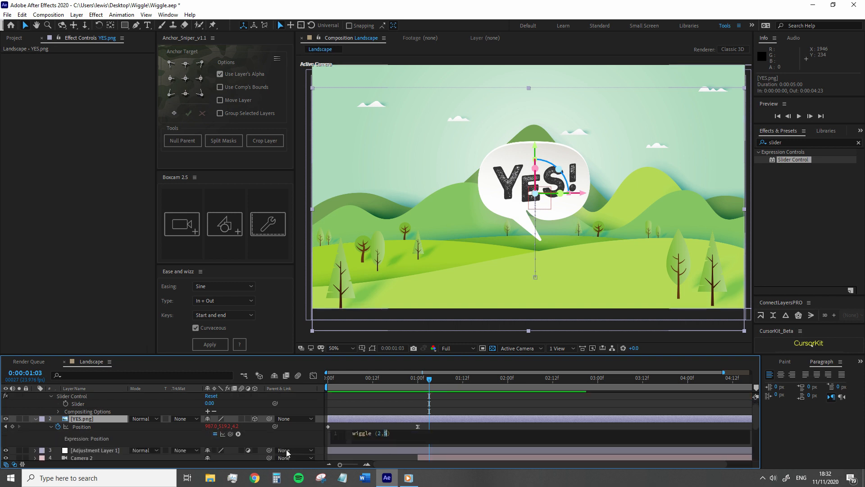
pyautogui.moveTo(230, 434)
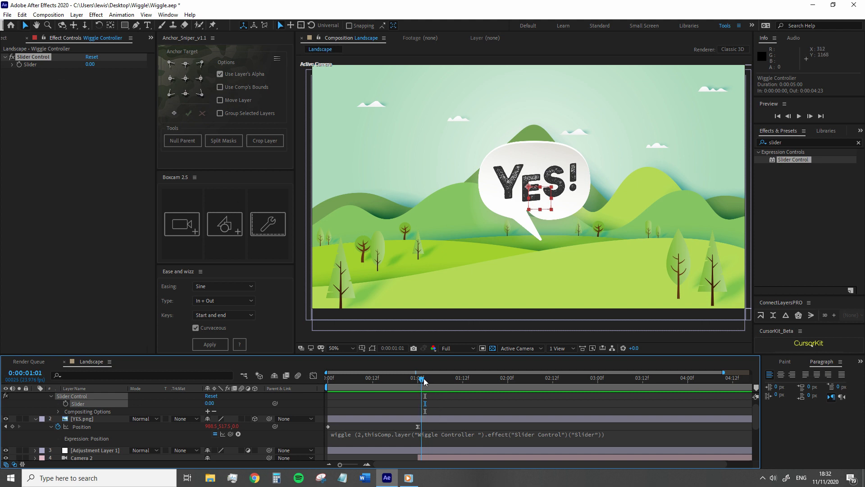
pyautogui.moveTo(423, 380)
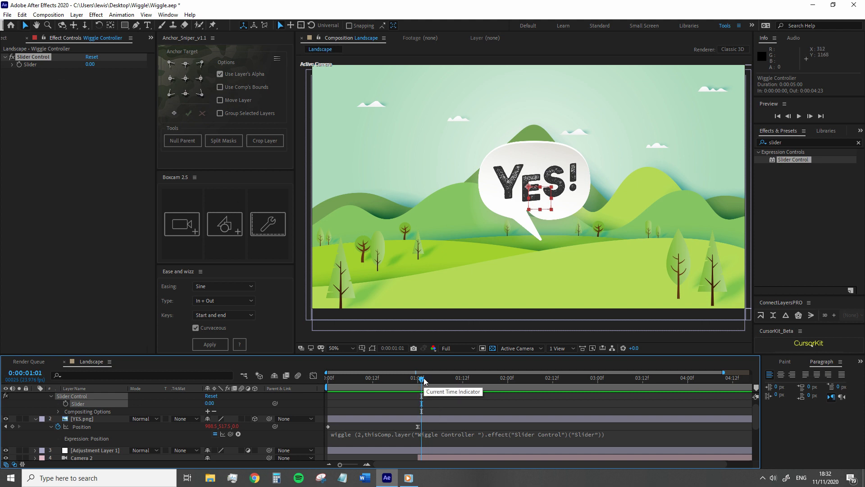
pyautogui.moveTo(86, 246)
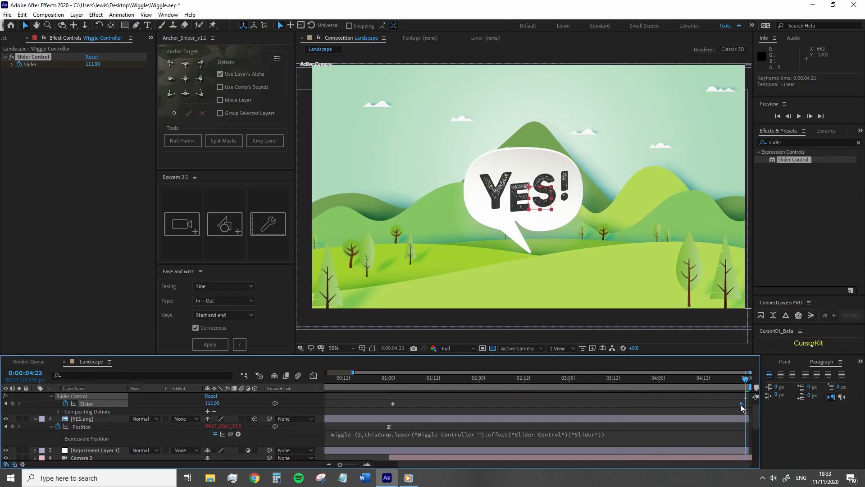
# - Preview the slider-driven wiggle growing toward amplitude 111 at a later frame
pyautogui.click(422, 377)
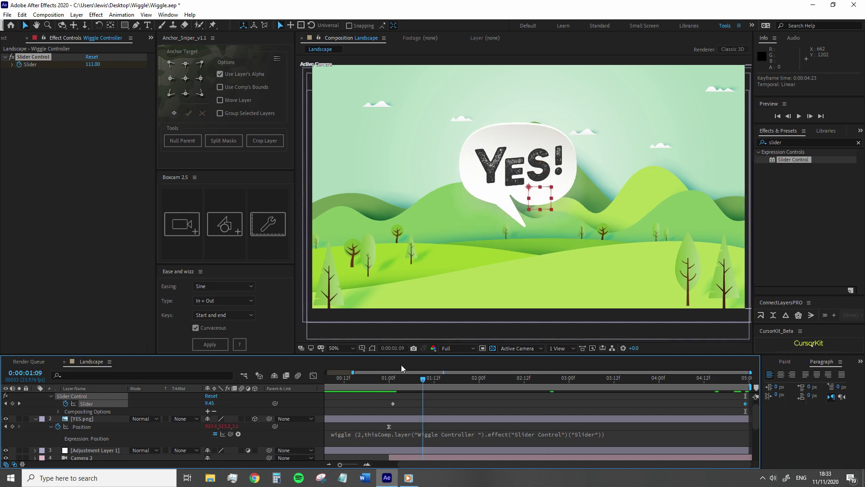